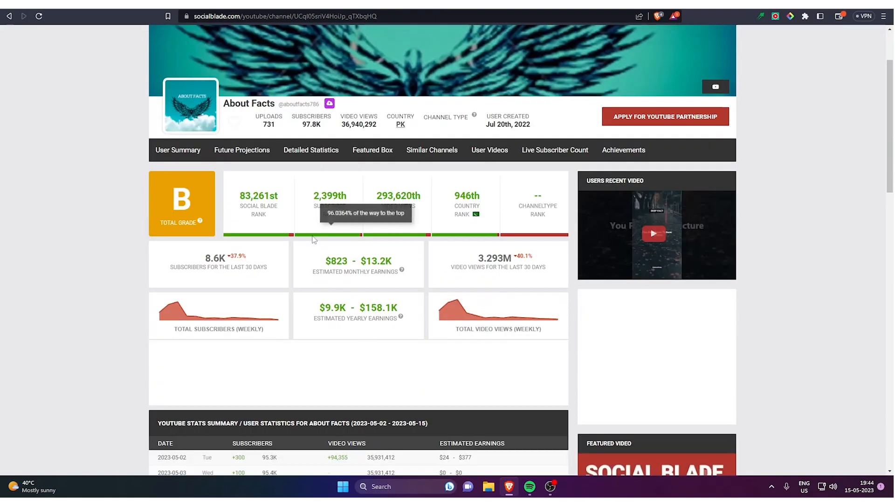
{"action": "mouse_move", "coordinate": [358, 199]}
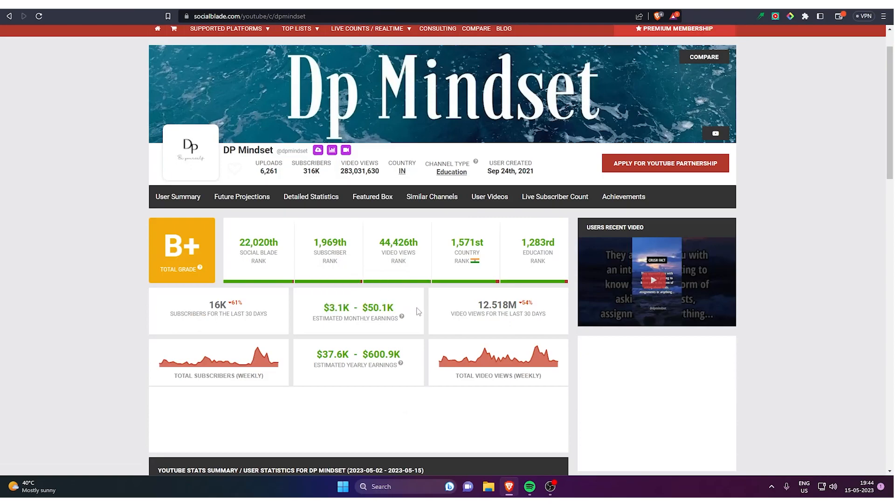
- Scroll down DP Mindset's Social Blade page to the daily subscriber and view history table
{"action": "scroll", "scroll_direction": "down", "scroll_amount": 3}
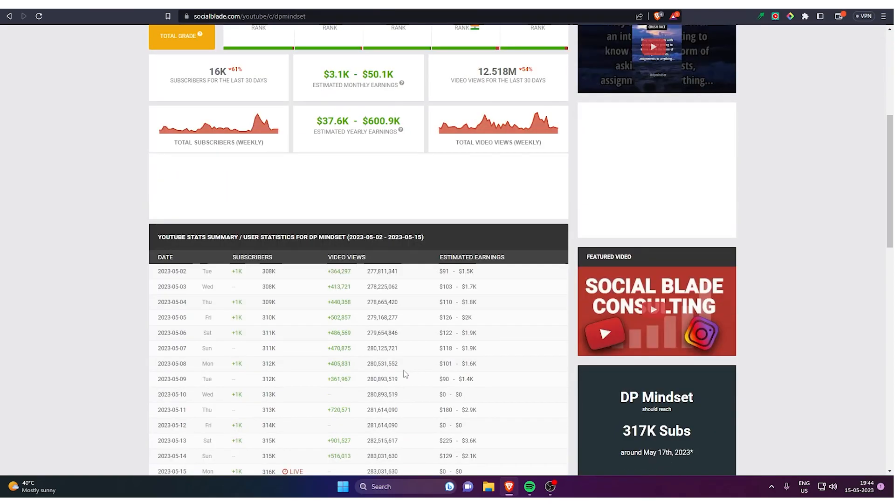
{"action": "scroll", "scroll_direction": "down", "scroll_amount": 3}
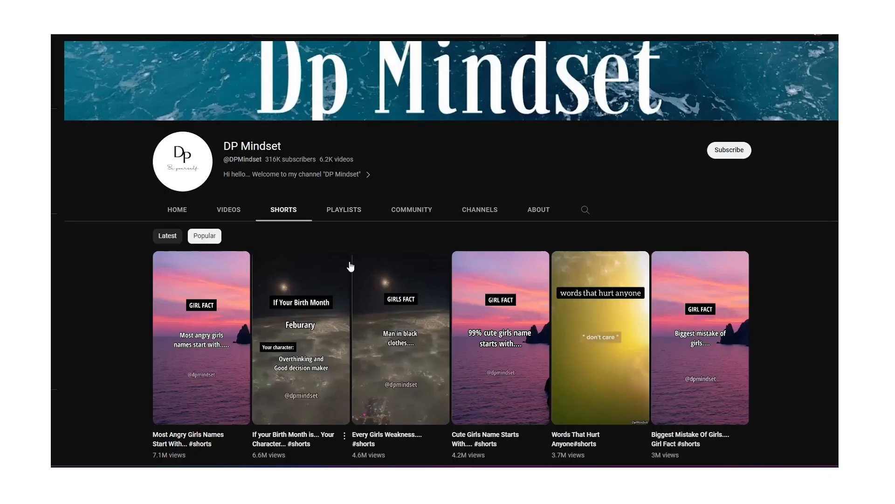
- Browse further down DP Mindset's popular Shorts beyond the 7.1M-view leader
{"action": "scroll", "scroll_direction": "down", "scroll_amount": 3}
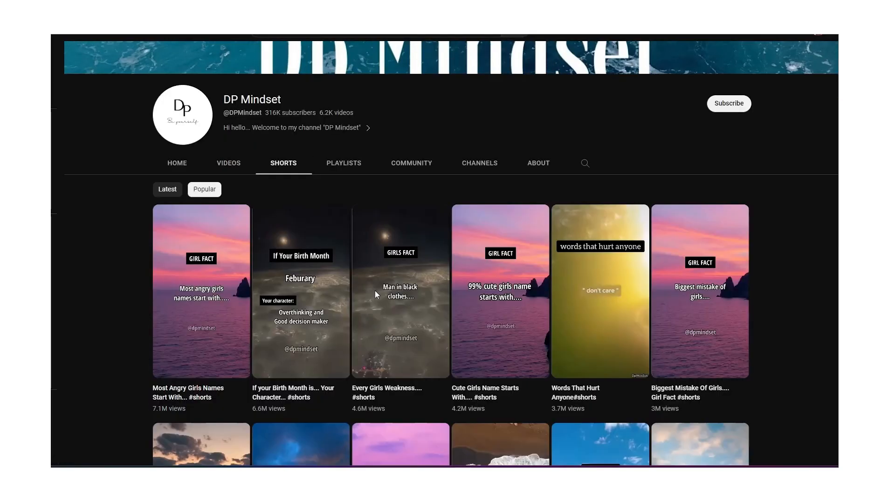
{"action": "scroll", "scroll_direction": "down", "scroll_amount": 3}
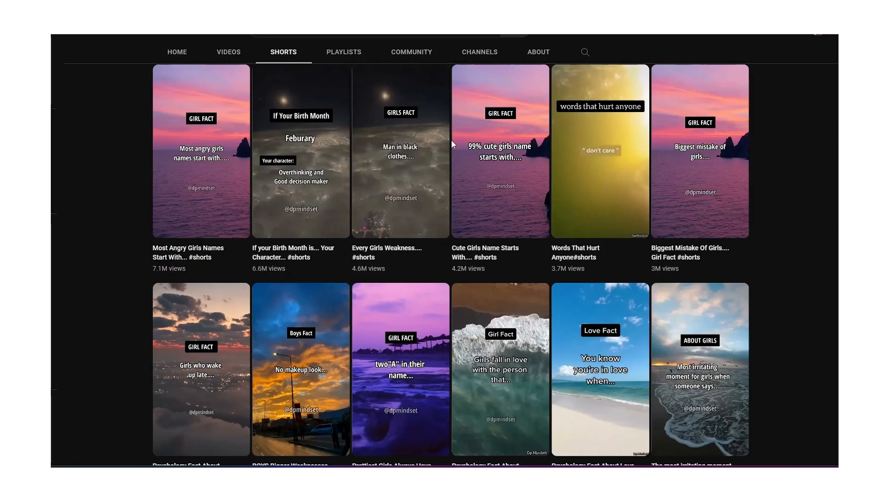
{"action": "left_click", "coordinate": [201, 151]}
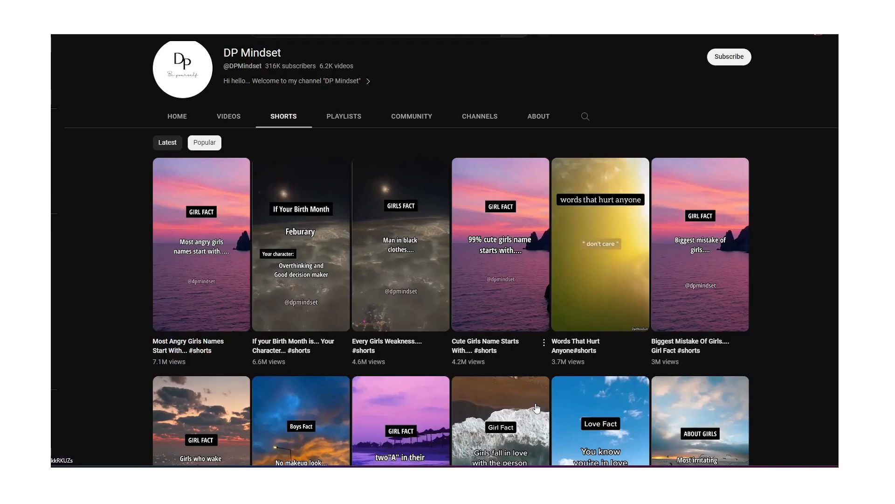
{"action": "mouse_move", "coordinate": [495, 285]}
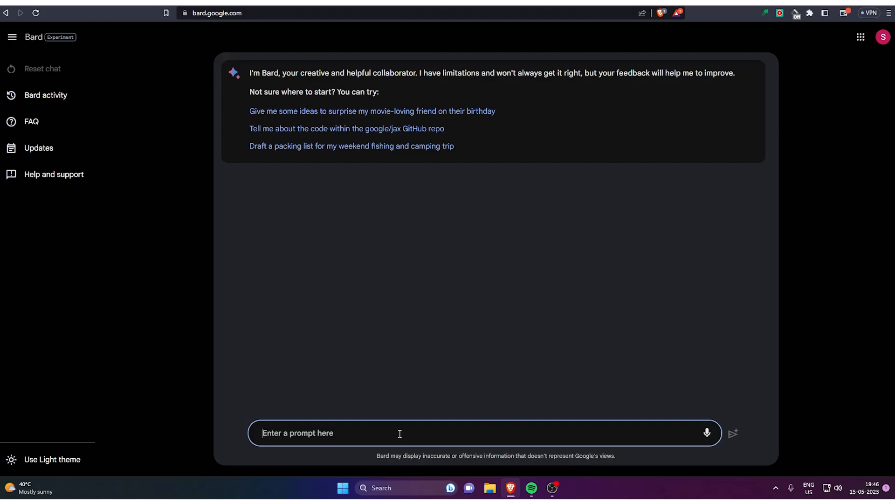
- Send Bard the prompt asking for quotes completing "If a boy is interested in you he will..."
{"action": "type", "text": "Hey"}
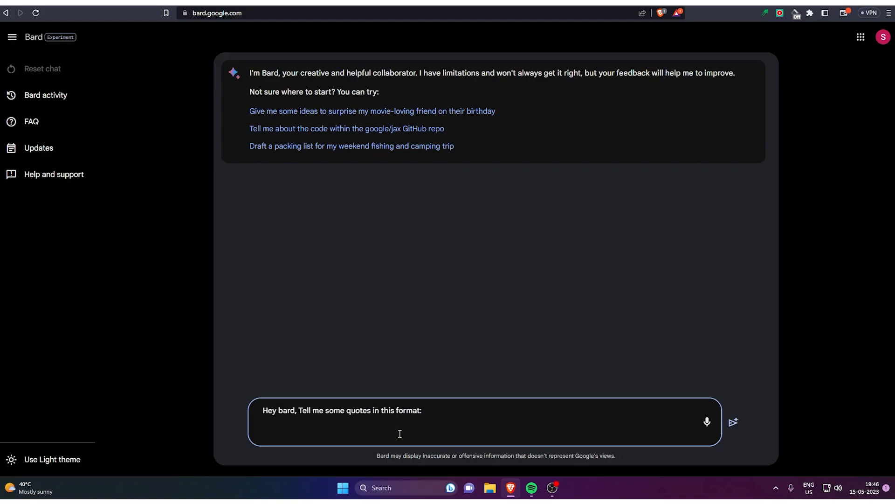
{"action": "type", "text": "If a boy"}
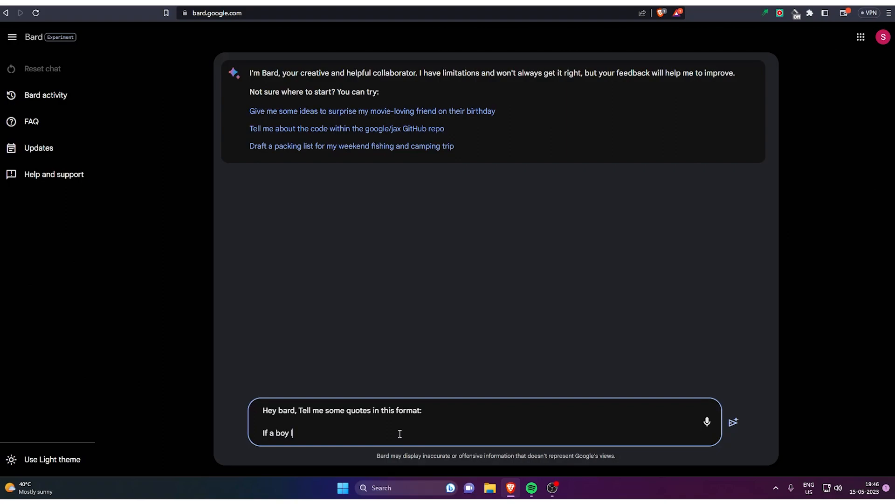
{"action": "type", "text": "is intere"}
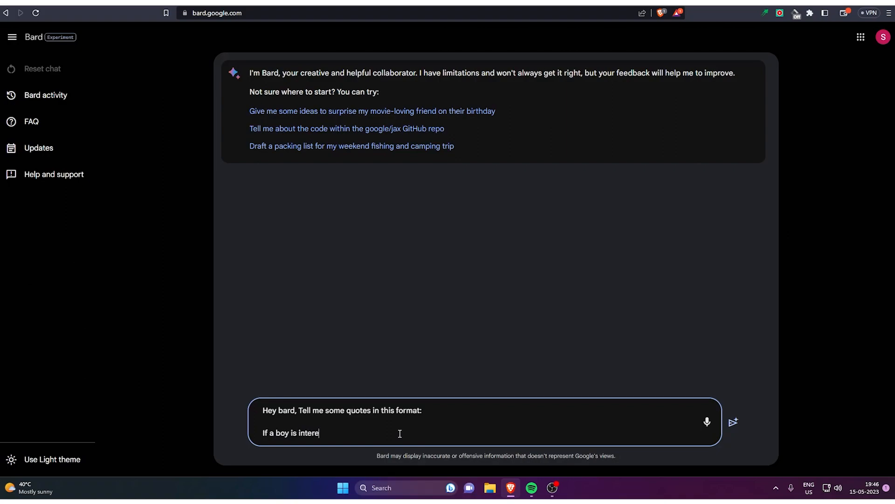
{"action": "type", "text": "sted in you"}
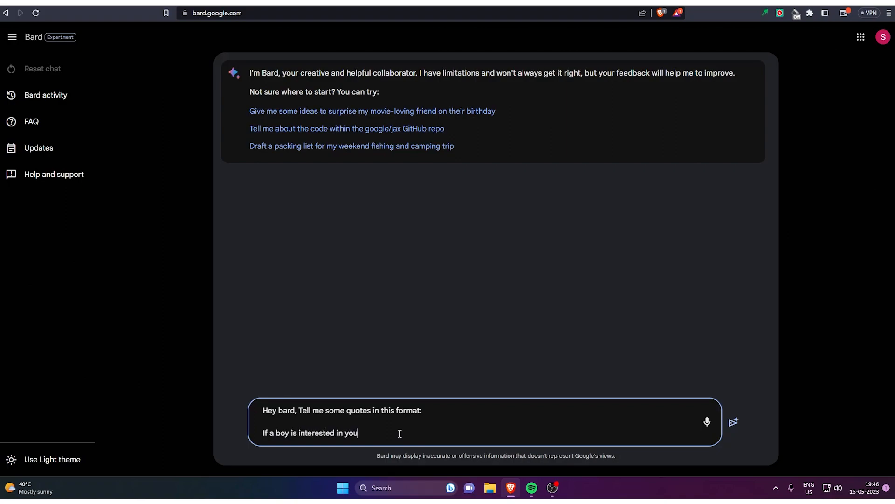
{"action": "type", "text": "he will..."}
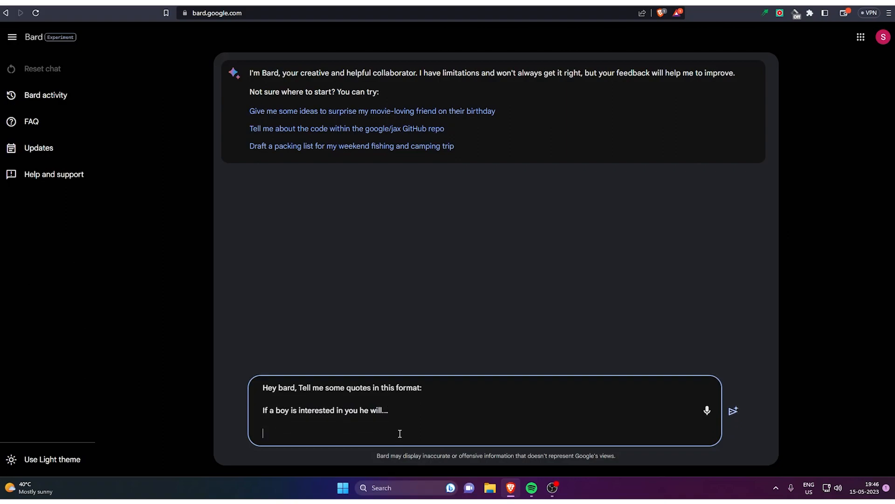
{"action": "type", "text": "(Complete the senten"}
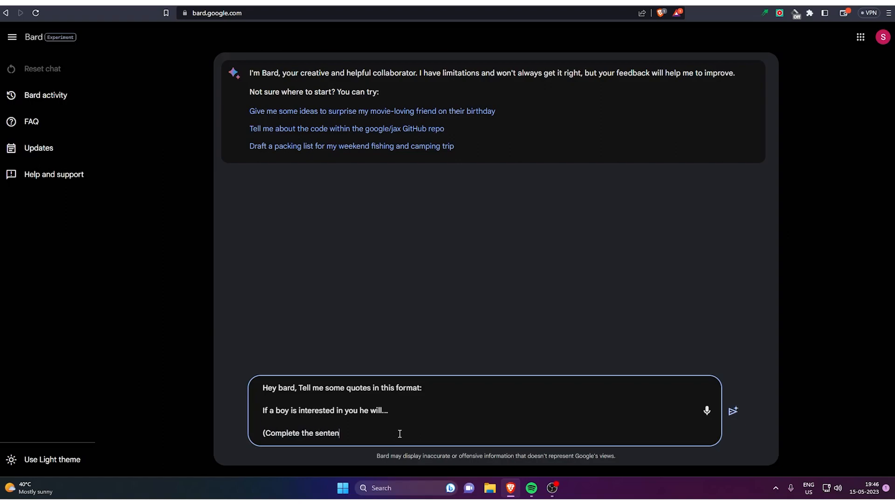
{"action": "left_click", "coordinate": [733, 411]}
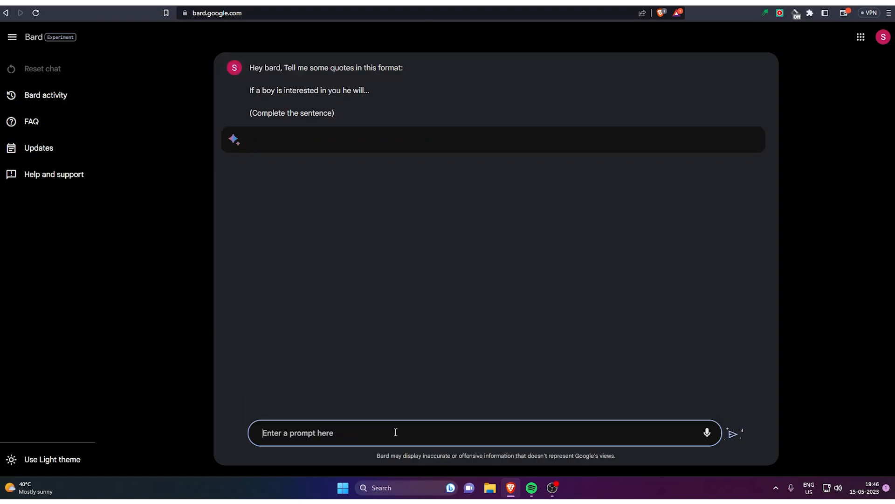
- Select Bard's list of ten boy-interest quotes for copying
{"action": "left_click", "coordinate": [735, 432]}
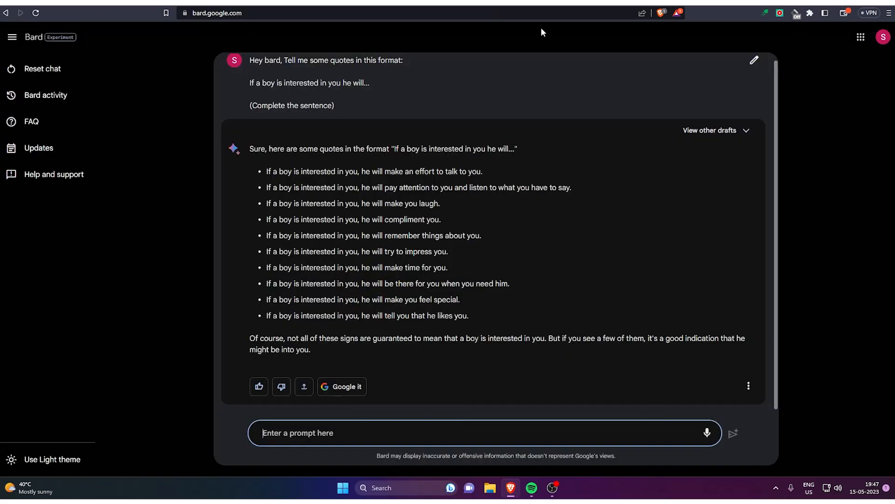
{"action": "left_click_drag", "start_coordinate": [266, 172], "coordinate": [358, 171]}
{"action": "type", "text": "When a boy experiences heartbrea"}
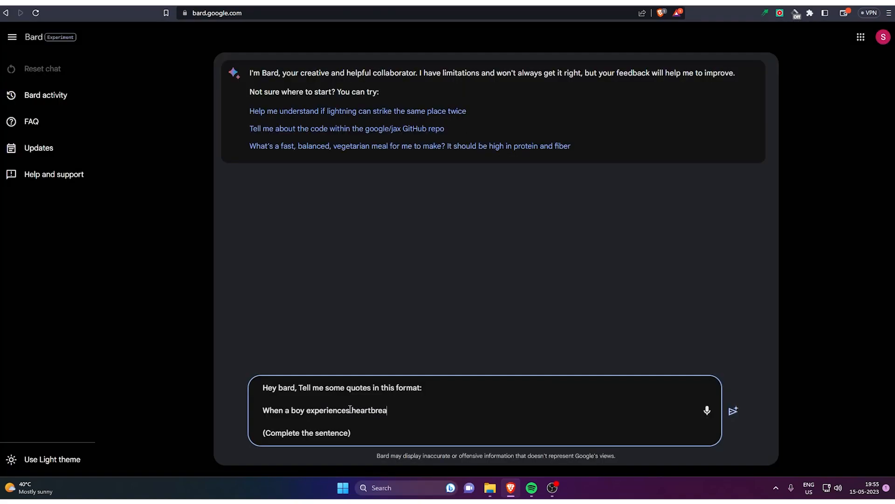
- Generate the boy heartbreak quotes and select them for copying
{"action": "left_click", "coordinate": [733, 411]}
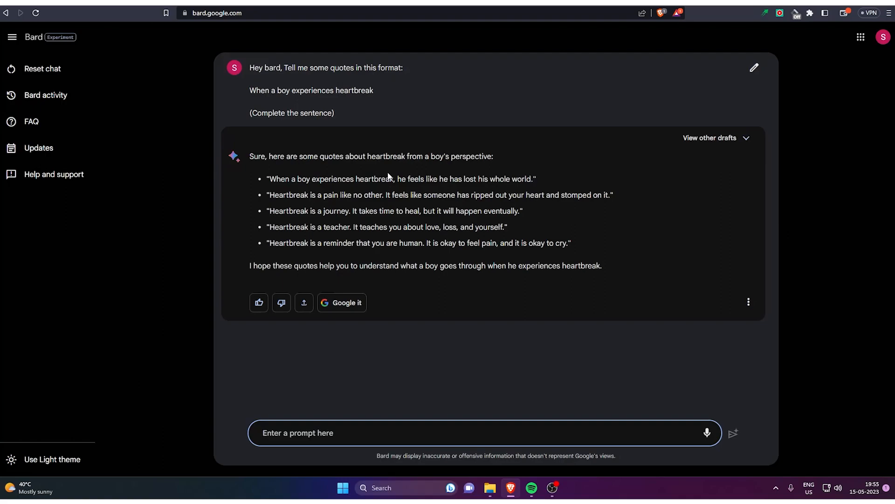
{"action": "left_click_drag", "start_coordinate": [267, 179], "coordinate": [392, 179]}
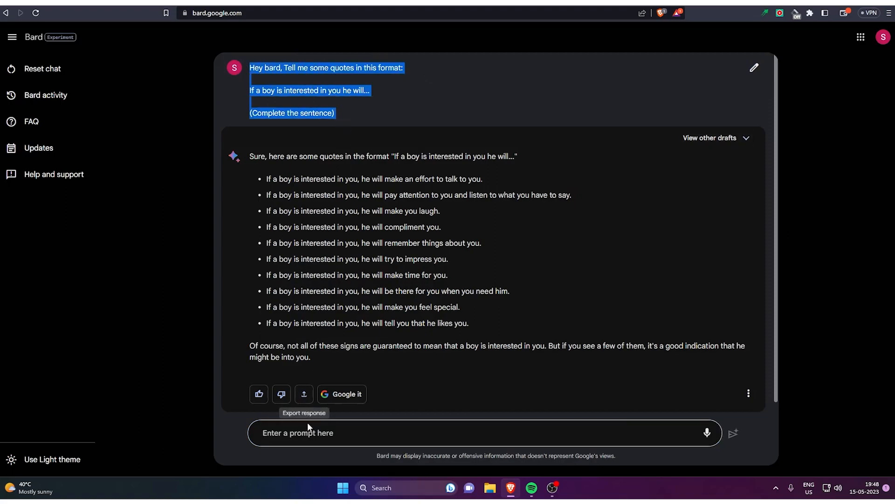
- Rework the interest prompt with 'girl' in place of 'boy' and send it
{"action": "left_click", "coordinate": [753, 67]}
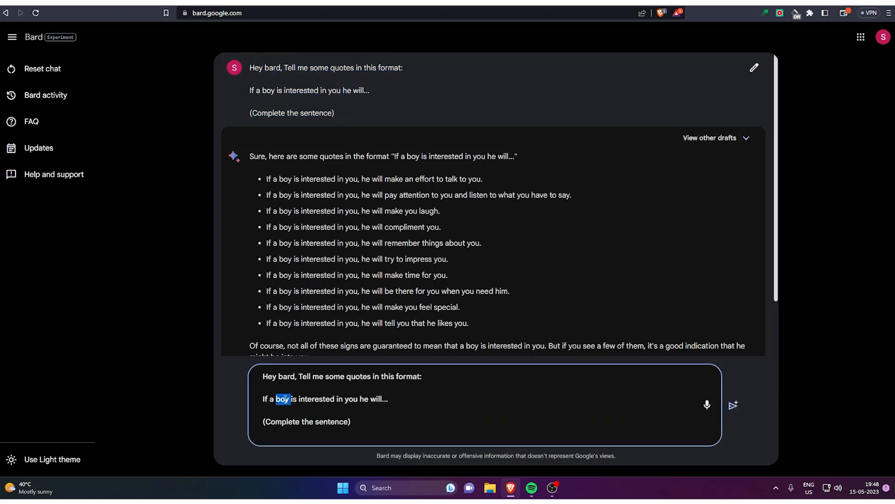
{"action": "type", "text": "girl"}
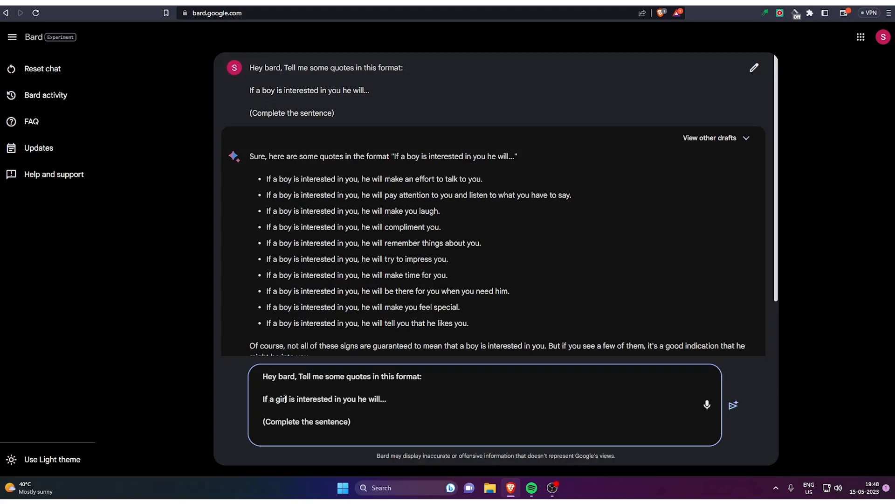
{"action": "left_click", "coordinate": [733, 404]}
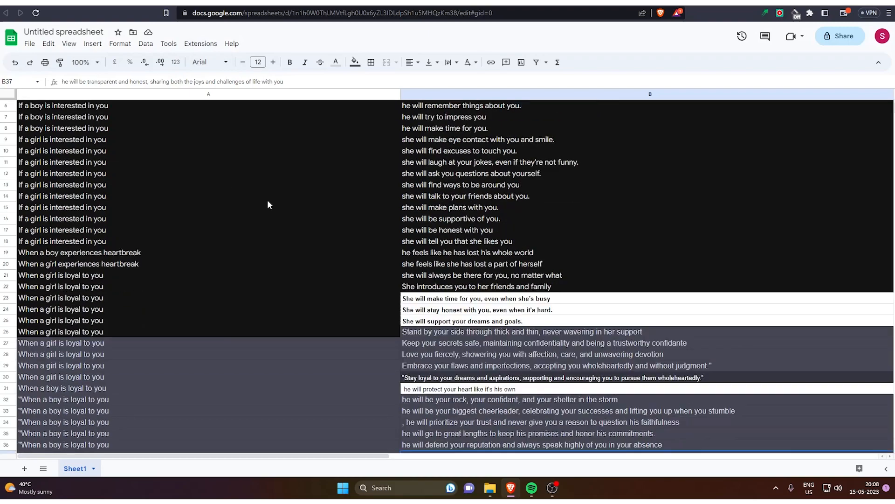
{"action": "scroll", "scroll_direction": "up", "scroll_amount": 3}
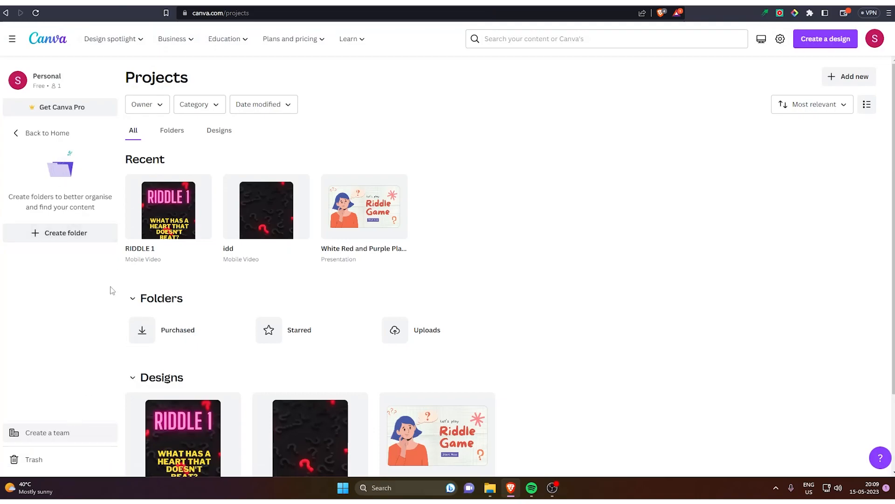
- Create a new mobile video design and browse the template panel toward Brown Minimalist Daily Reminder
{"action": "left_click", "coordinate": [825, 39]}
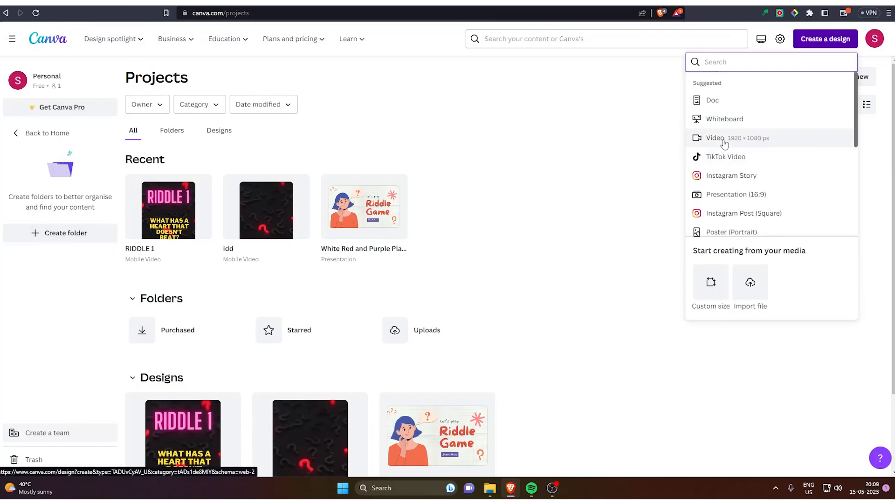
{"action": "scroll", "scroll_direction": "down", "scroll_amount": 3}
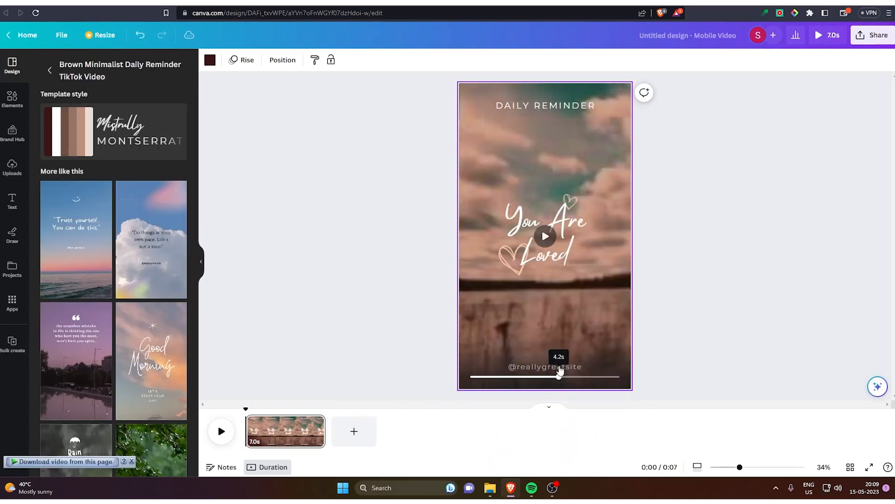
{"action": "left_click", "coordinate": [544, 366]}
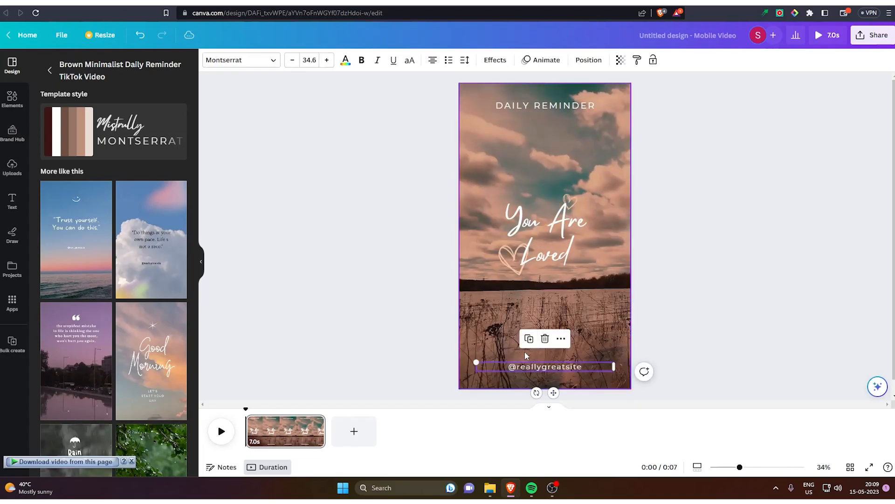
{"action": "left_click", "coordinate": [12, 100]}
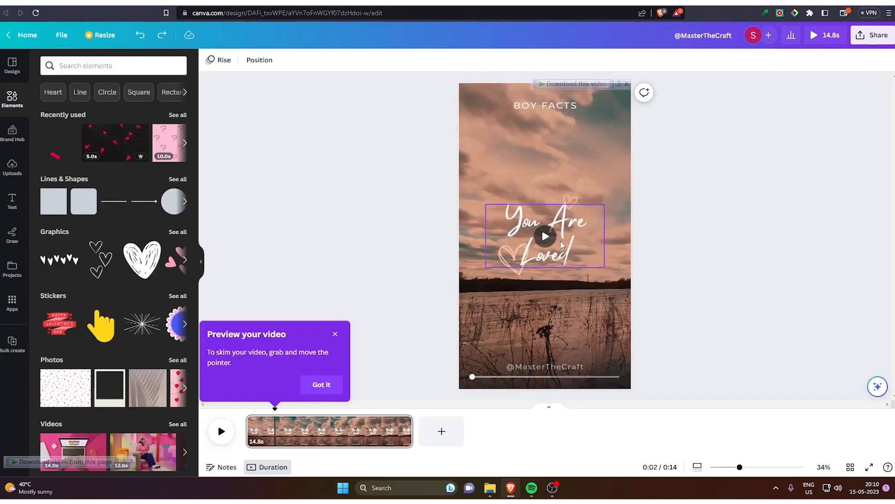
{"action": "left_click", "coordinate": [543, 236]}
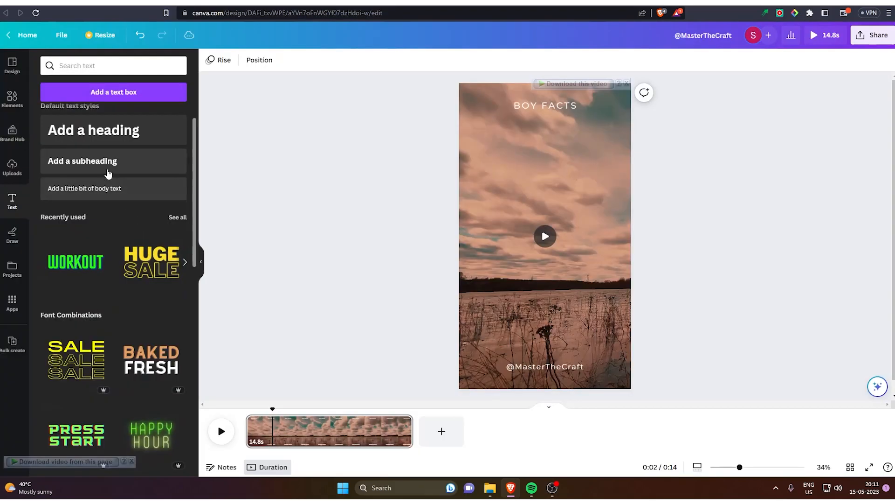
- Add a subheading reading 'If a boy is interested in you' mid-frame
{"action": "left_click", "coordinate": [82, 160]}
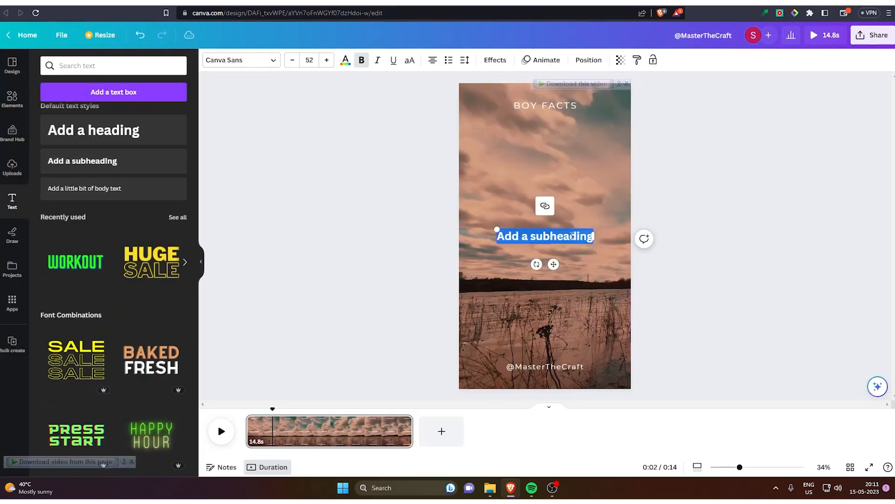
{"action": "type", "text": "If al"}
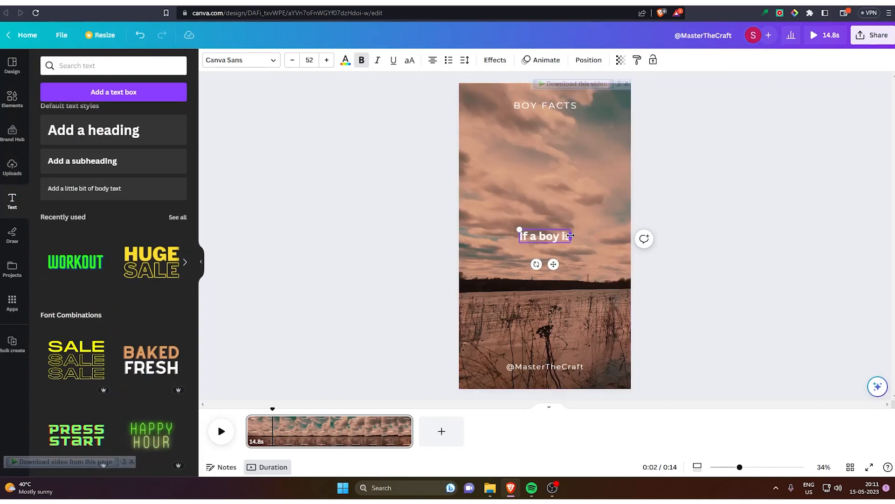
{"action": "type", "text": "interested in you"}
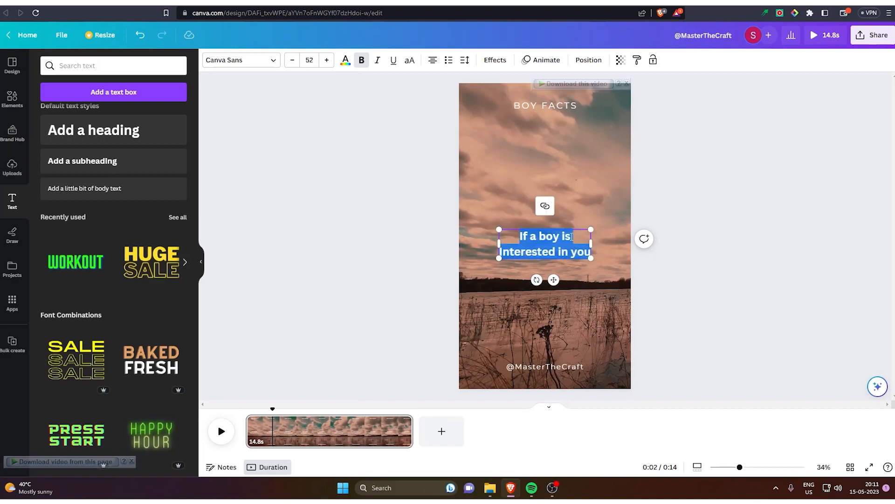
{"action": "scroll", "scroll_direction": "down", "scroll_amount": 3}
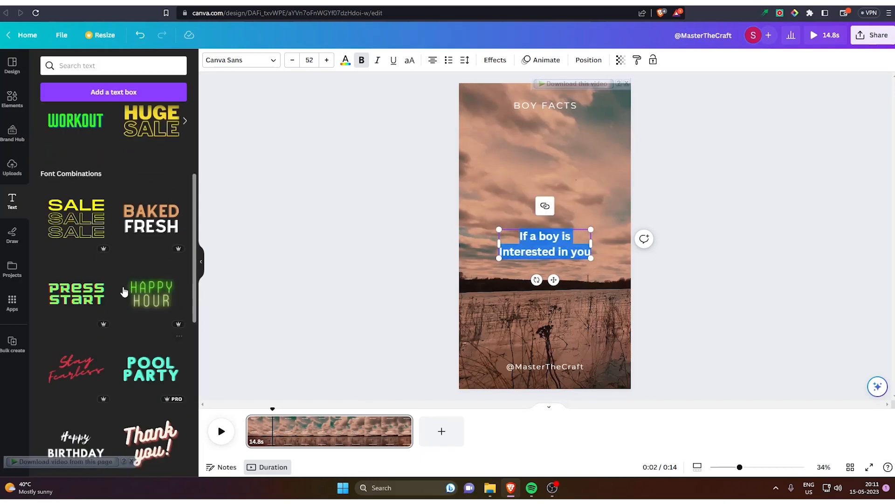
{"action": "left_click", "coordinate": [237, 59]}
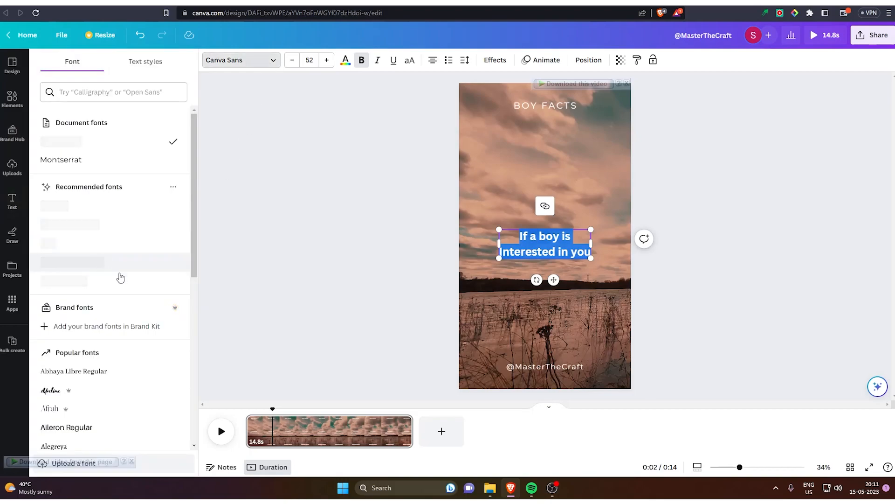
- Try Telegraf Medium, then settle the centre line in the larger Intro Rust font
{"action": "left_click", "coordinate": [70, 223]}
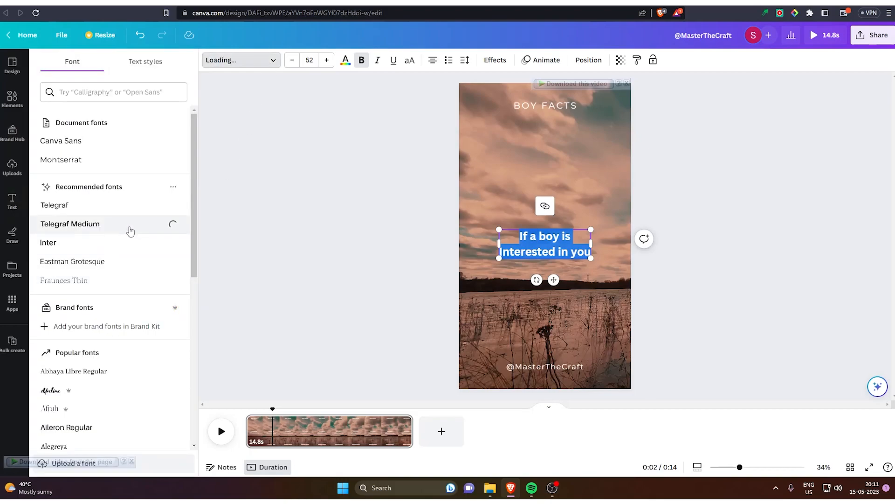
{"action": "left_click", "coordinate": [70, 223]}
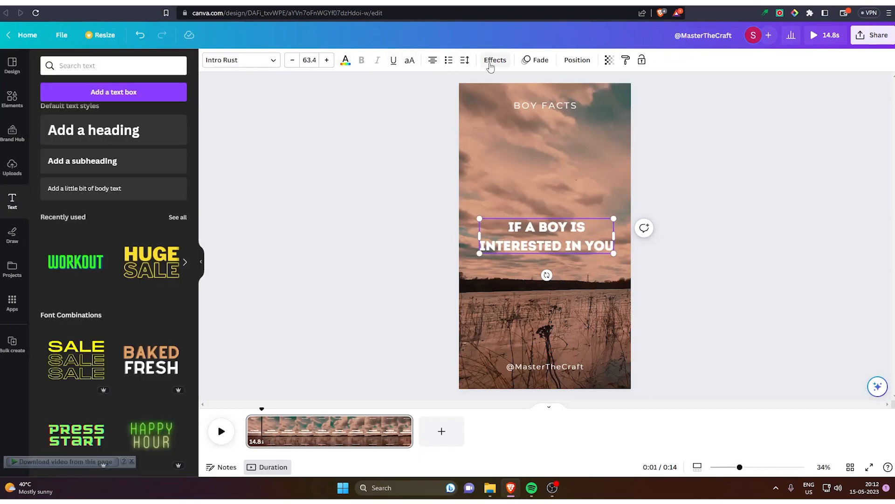
{"action": "left_click", "coordinate": [494, 59]}
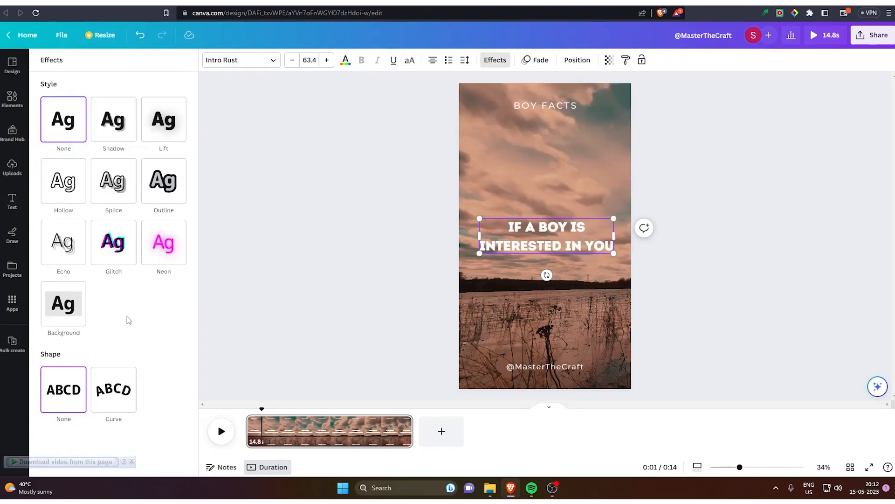
- Apply black Background effects to the centre line and the BOY FACTS title
{"action": "left_click", "coordinate": [11, 201]}
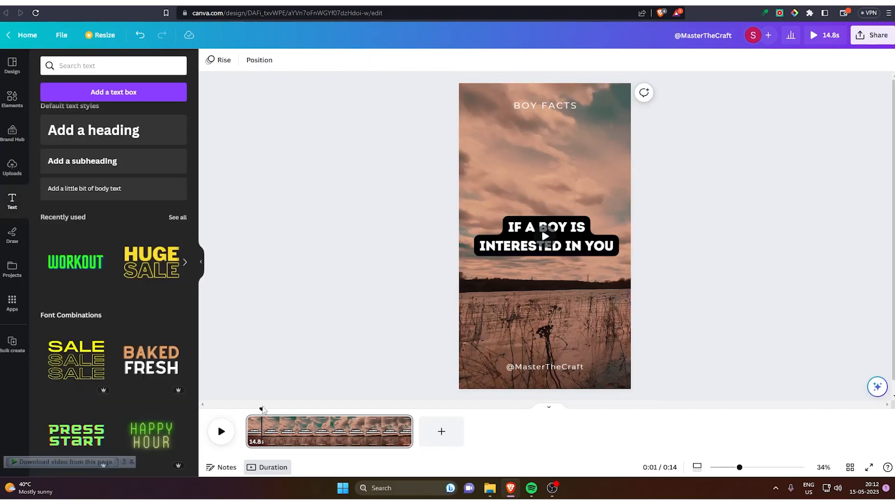
{"action": "left_click", "coordinate": [221, 431]}
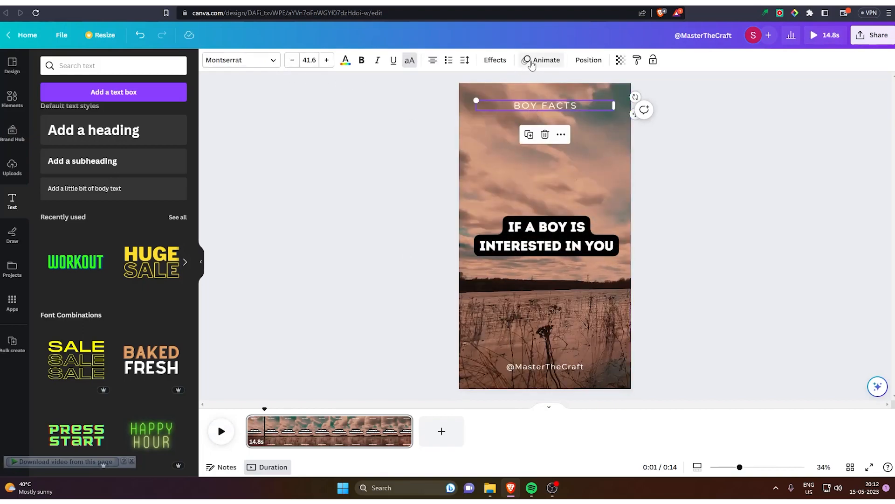
{"action": "left_click", "coordinate": [494, 59]}
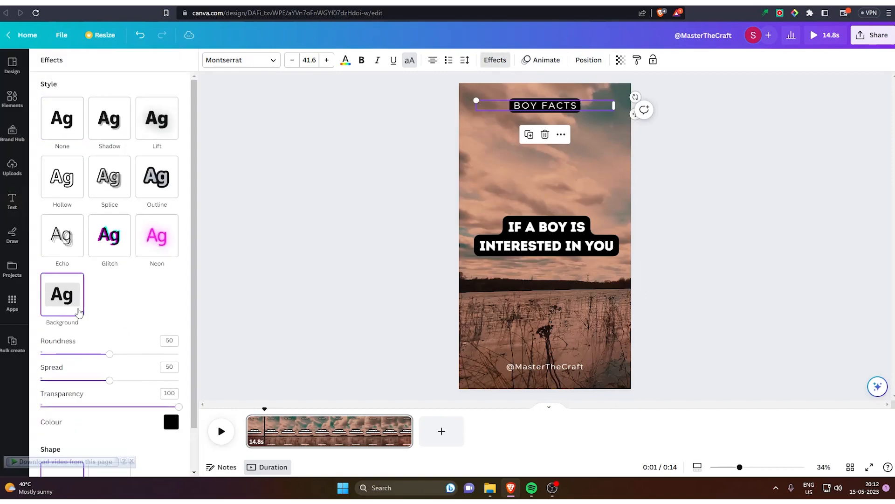
{"action": "left_click", "coordinate": [12, 100]}
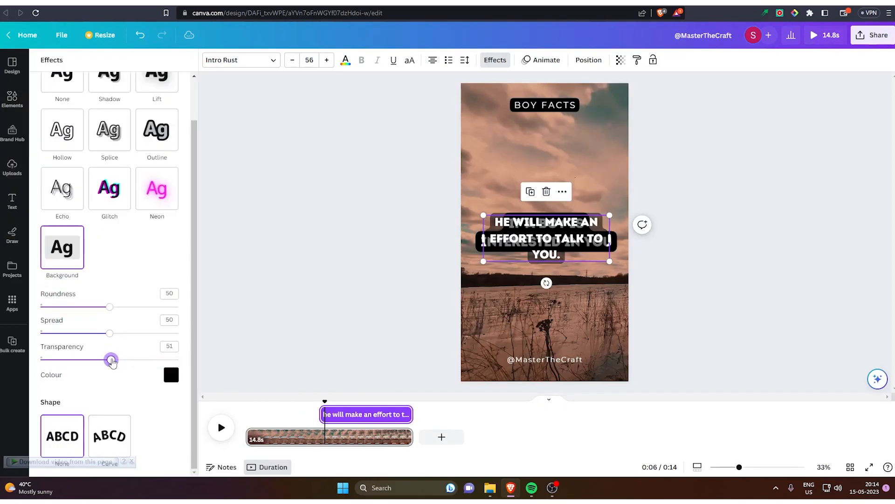
- Make the effort fact's black background fully opaque (Transparency 100) and rewind playback to the start
{"action": "left_click_drag", "start_coordinate": [111, 359], "coordinate": [179, 359]}
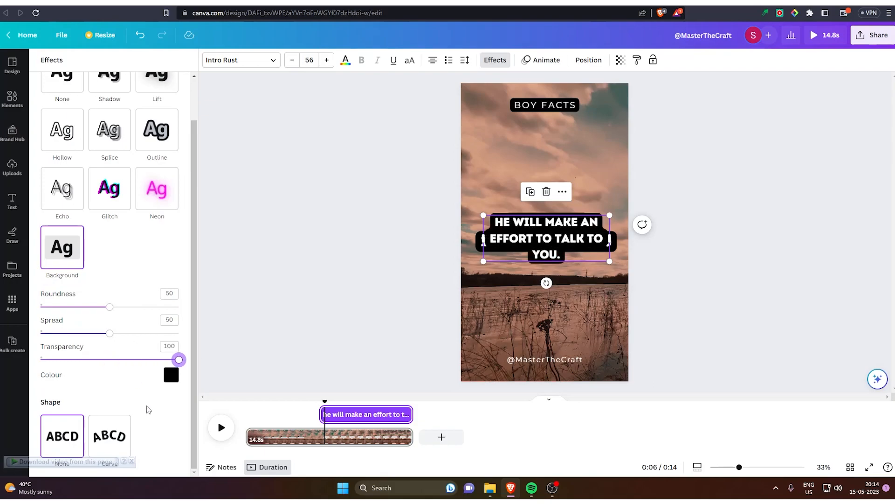
{"action": "left_click", "coordinate": [109, 436]}
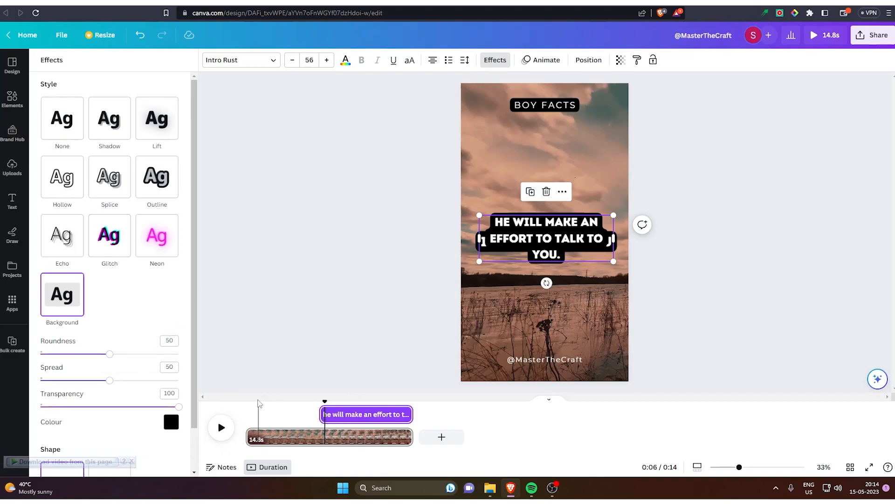
{"action": "left_click", "coordinate": [221, 428]}
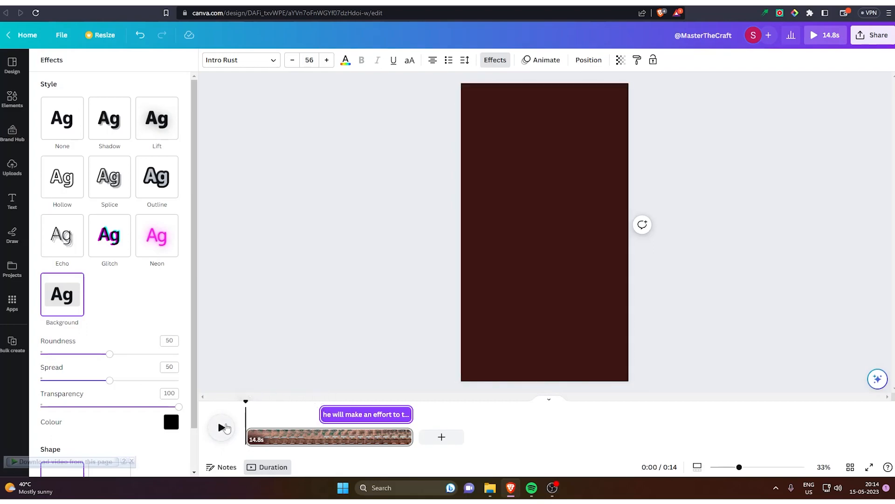
- Preview the video, then trim the clip to 10 seconds before animating the effort fact
{"action": "left_click", "coordinate": [222, 429]}
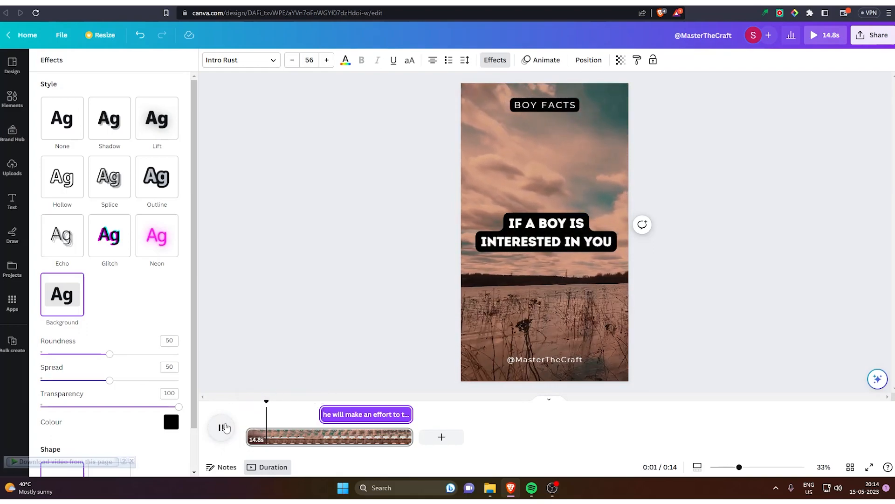
{"action": "left_click", "coordinate": [222, 429]}
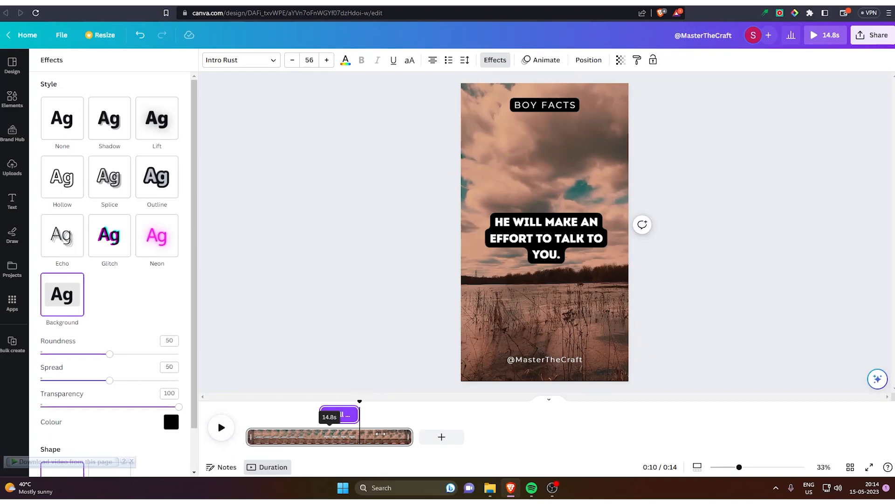
{"action": "left_click", "coordinate": [12, 201]}
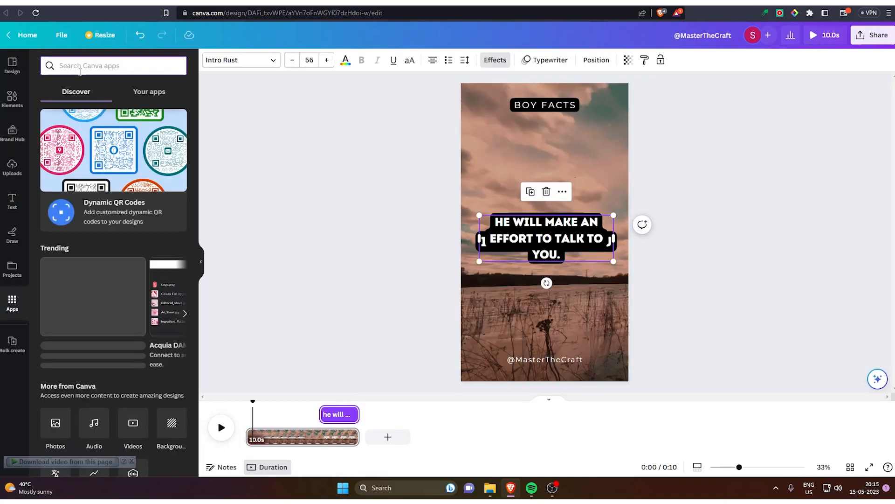
- Search apps for 'bulk cr' and launch Bulk create to enter the six he-will fact rows
{"action": "type", "text": "bulk cr"}
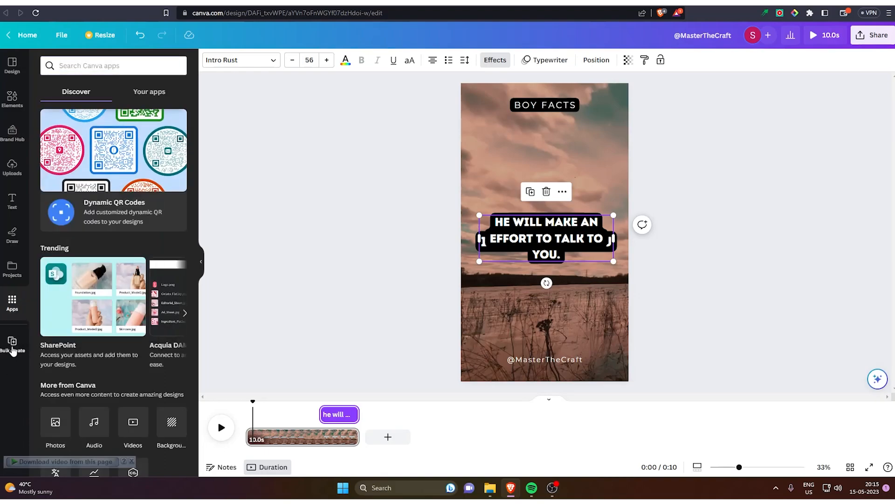
{"action": "left_click", "coordinate": [12, 345]}
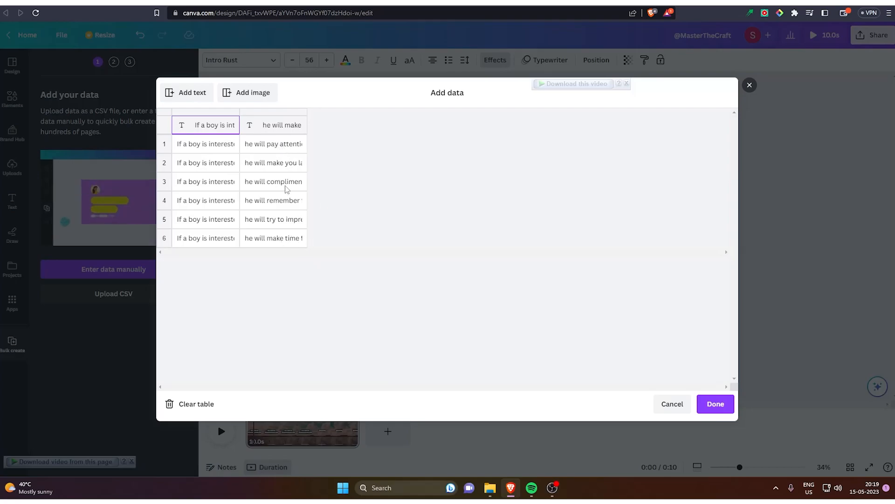
- Confirm the fact data and connect the heading text box to the first data field
{"action": "left_click", "coordinate": [714, 404]}
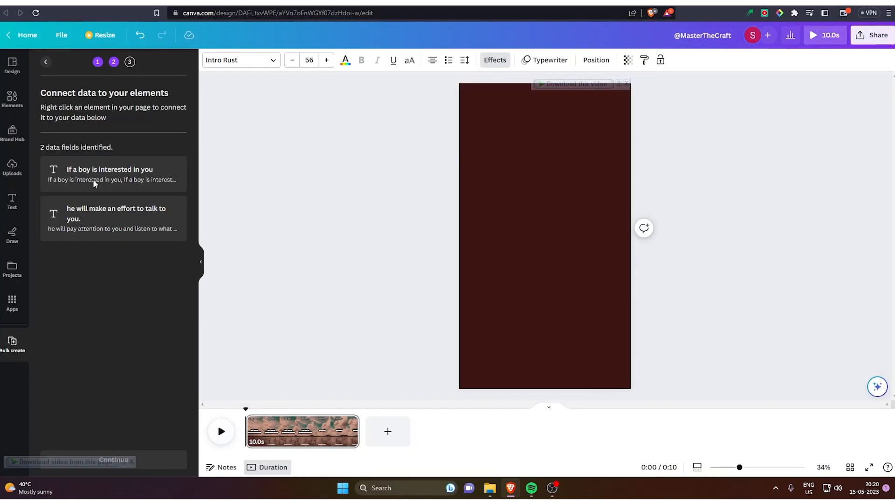
{"action": "left_click", "coordinate": [221, 431]}
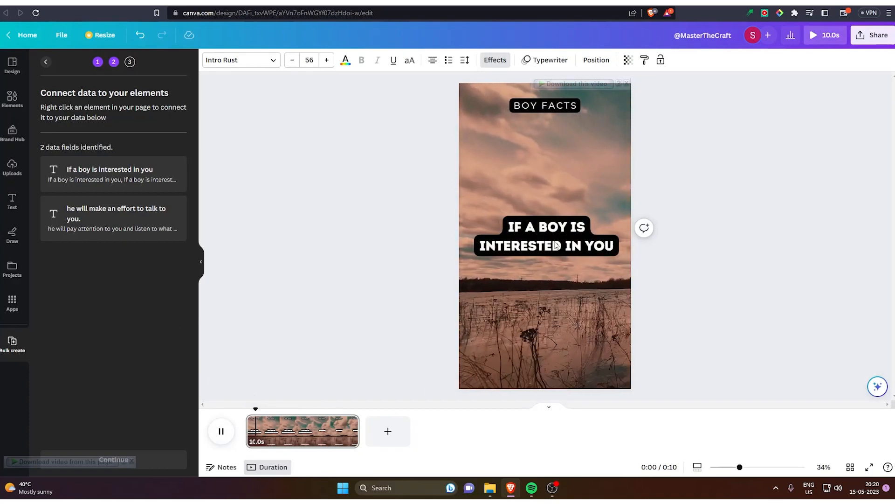
{"action": "right_click", "coordinate": [544, 236]}
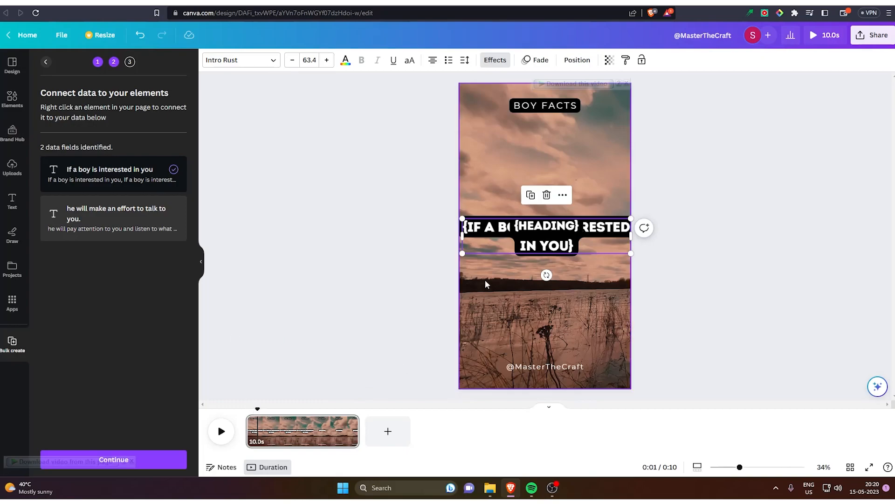
{"action": "mouse_move", "coordinate": [333, 415]}
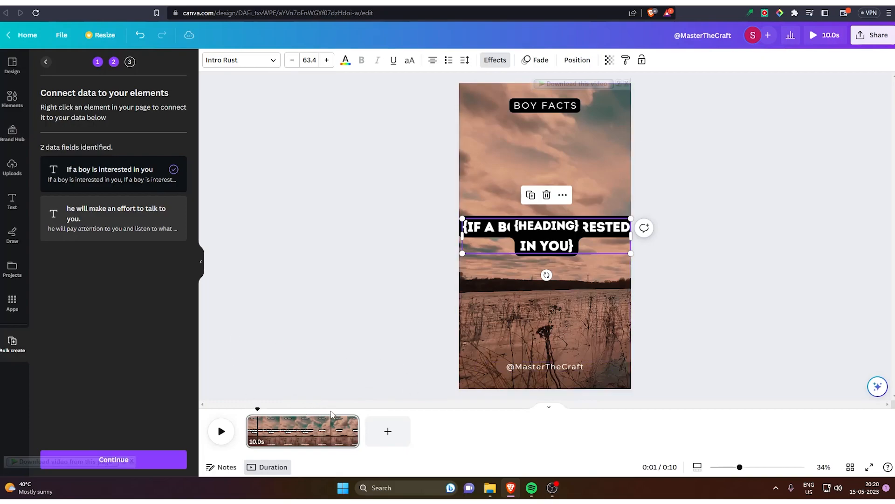
{"action": "left_click_drag", "start_coordinate": [257, 417], "coordinate": [332, 417]}
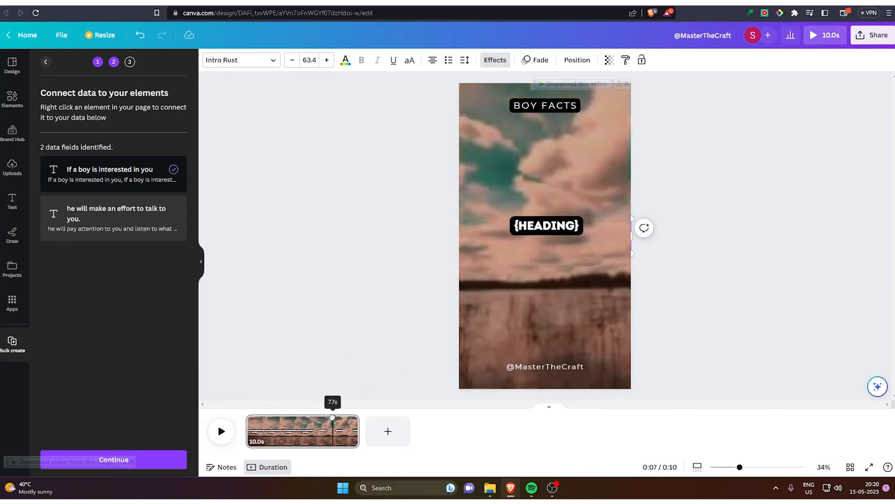
{"action": "left_click", "coordinate": [545, 225]}
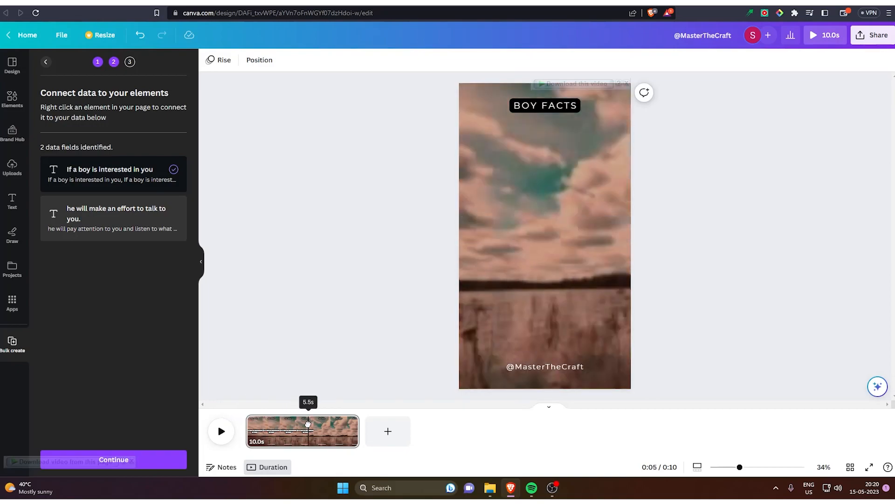
- Connect the 'He will make an effort' fact text to the second data field
{"action": "left_click_drag", "start_coordinate": [307, 431], "coordinate": [325, 431]}
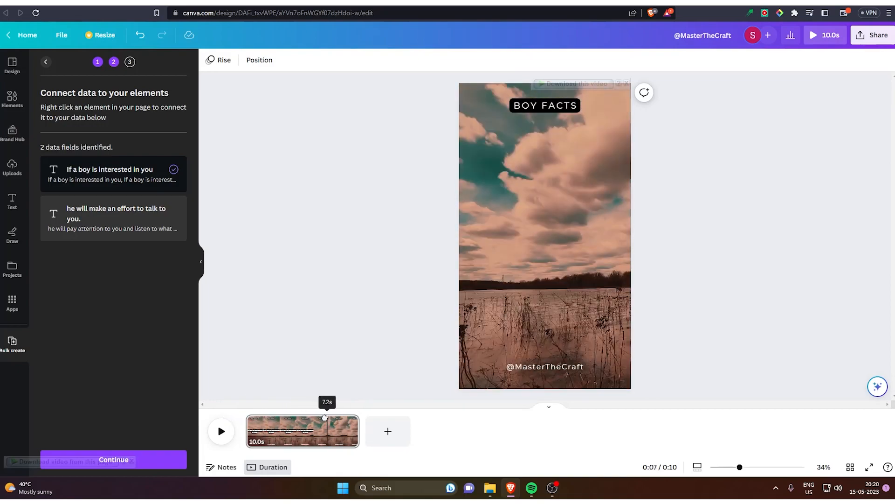
{"action": "right_click", "coordinate": [503, 234]}
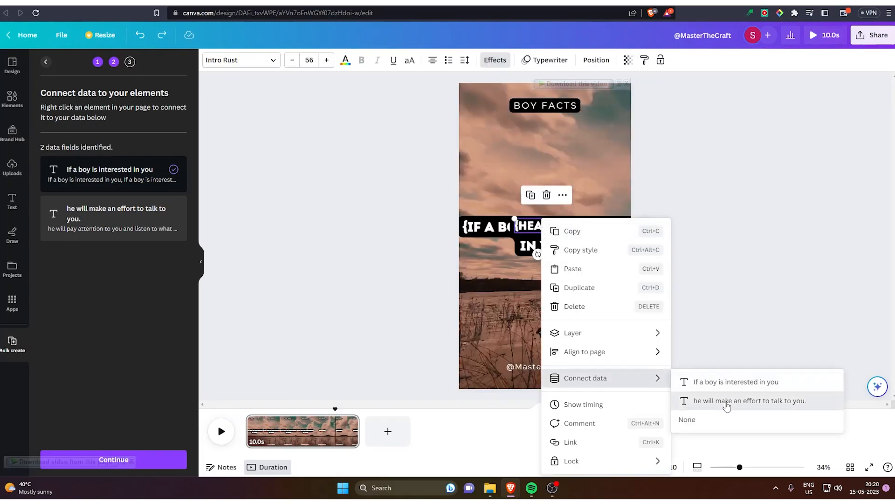
{"action": "left_click", "coordinate": [749, 400]}
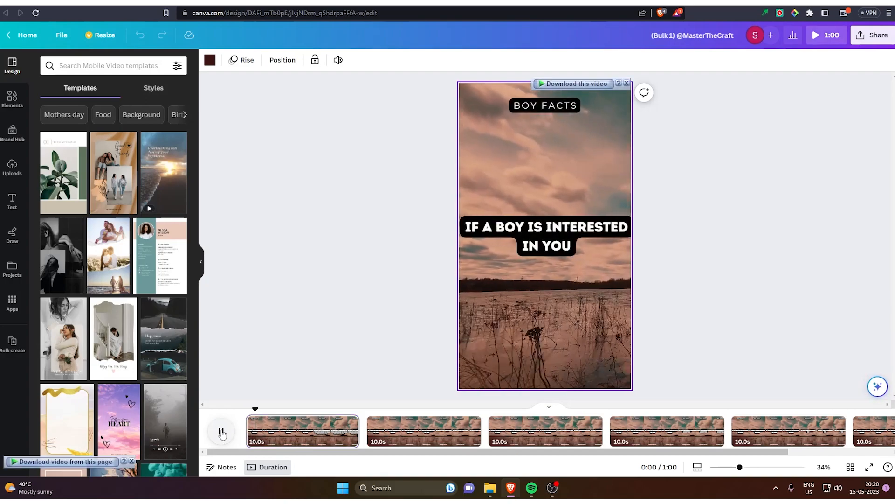
- Pause the preview of the generated BOY FACTS pages
{"action": "left_click", "coordinate": [222, 431]}
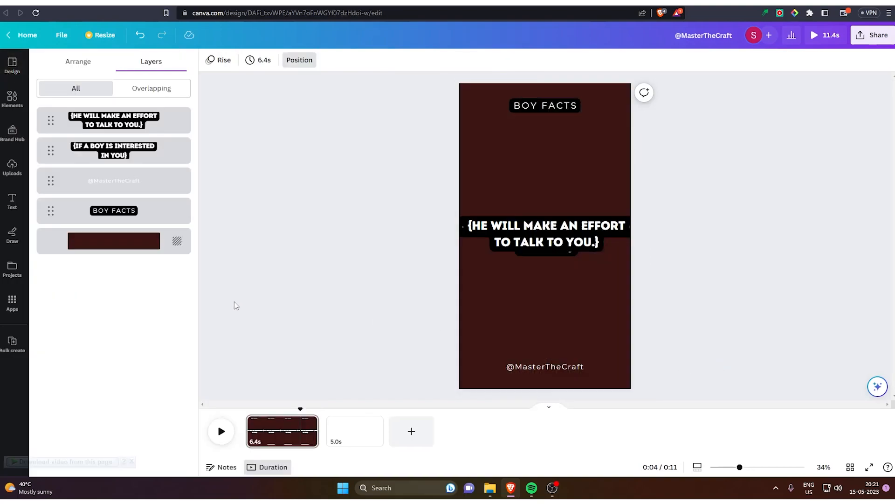
- Switch to the GIRL FACTS design to begin its bulk create
{"action": "left_click", "coordinate": [11, 64]}
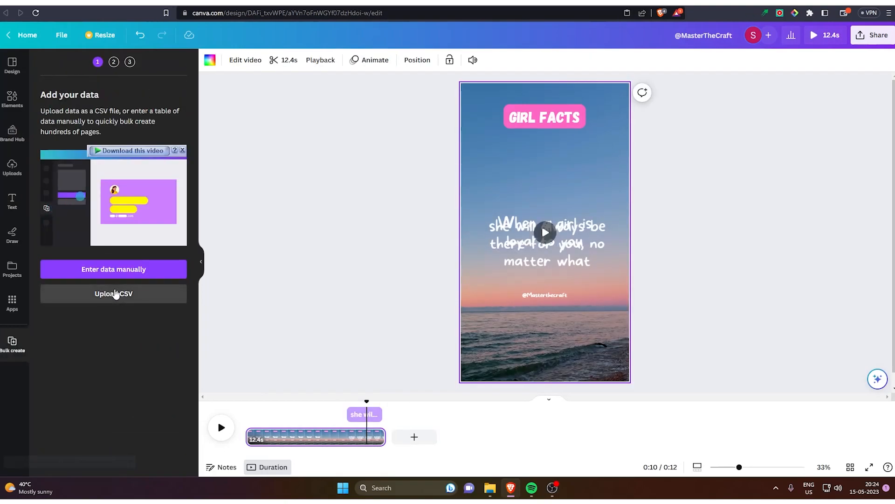
- Enter eight loyal-girl fact rows manually and save the data table
{"action": "left_click", "coordinate": [112, 268]}
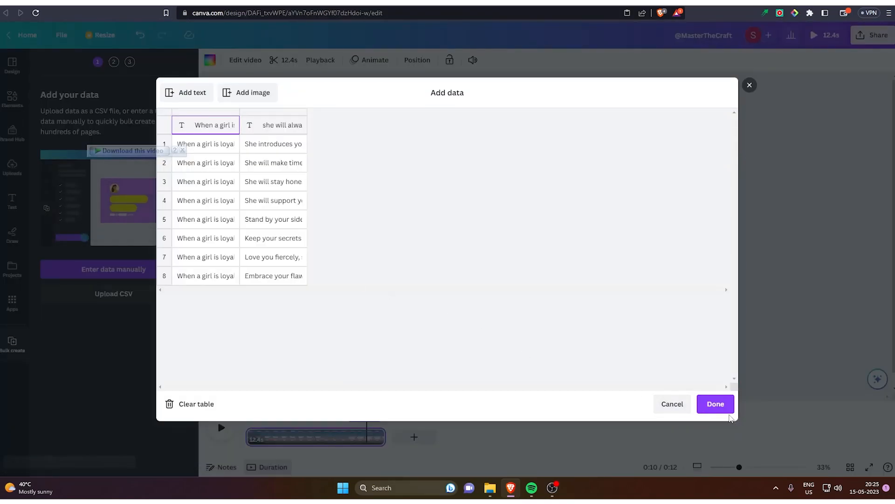
{"action": "left_click", "coordinate": [716, 403]}
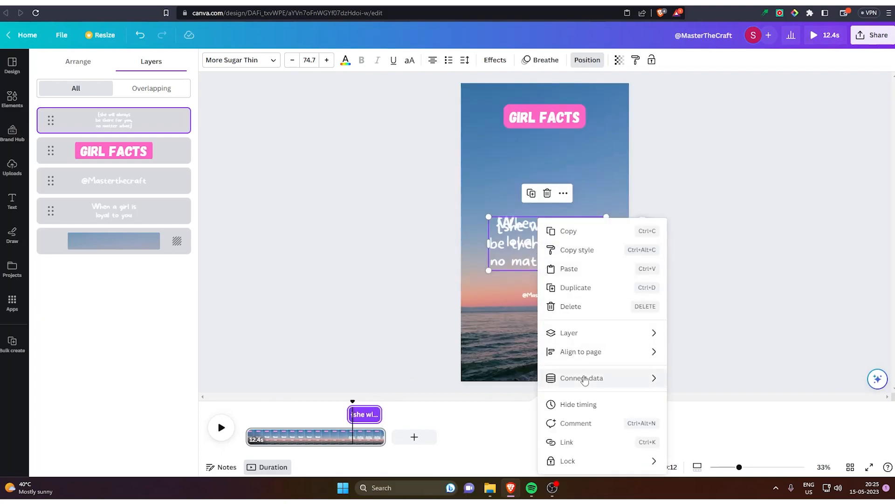
- Link the heading to the 'When a girl is loyal' field and generate the eight GIRL FACTS pages
{"action": "left_click", "coordinate": [581, 378]}
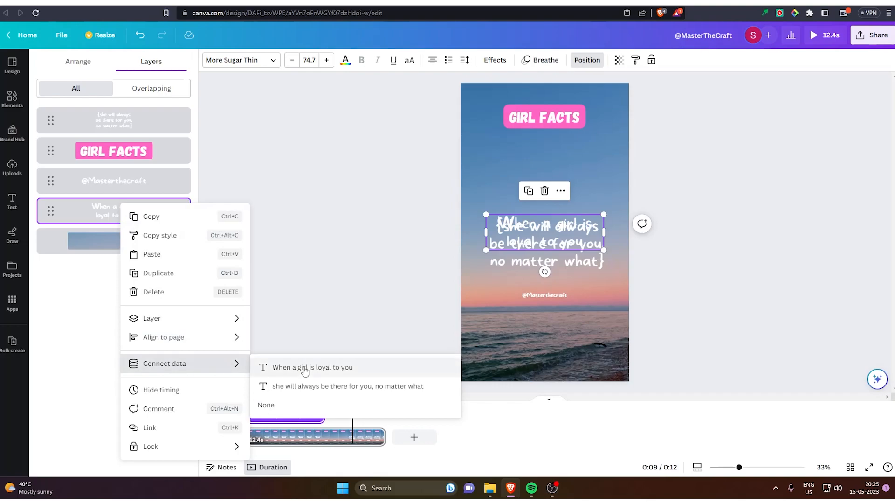
{"action": "left_click", "coordinate": [312, 367]}
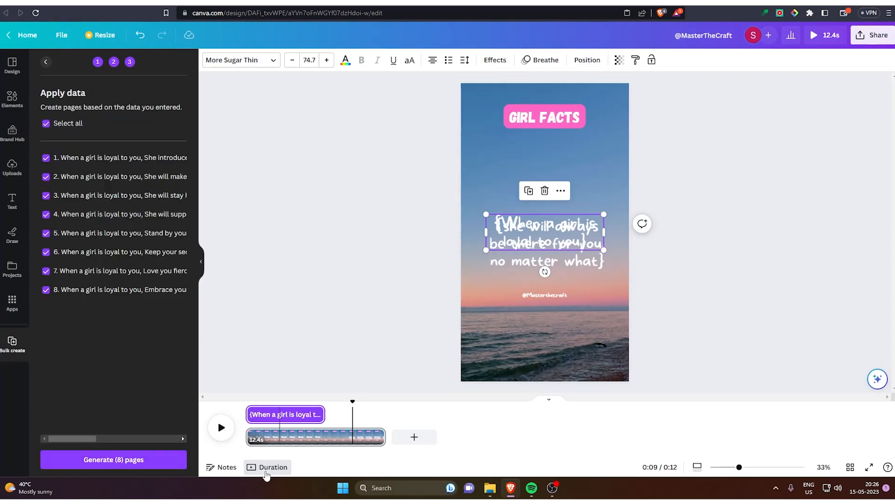
{"action": "left_click", "coordinate": [113, 459]}
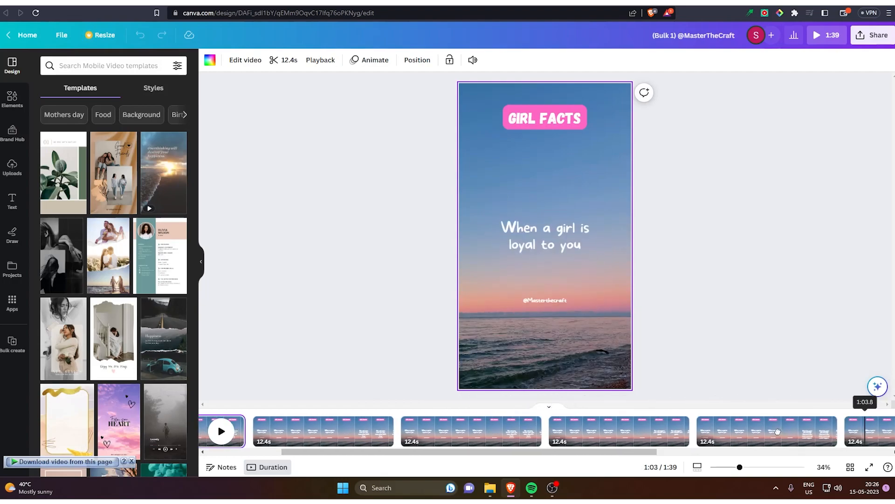
- Preview the generated pages, return to the original GIRL FACTS template and bring up the Canva apps library
{"action": "left_click", "coordinate": [221, 431]}
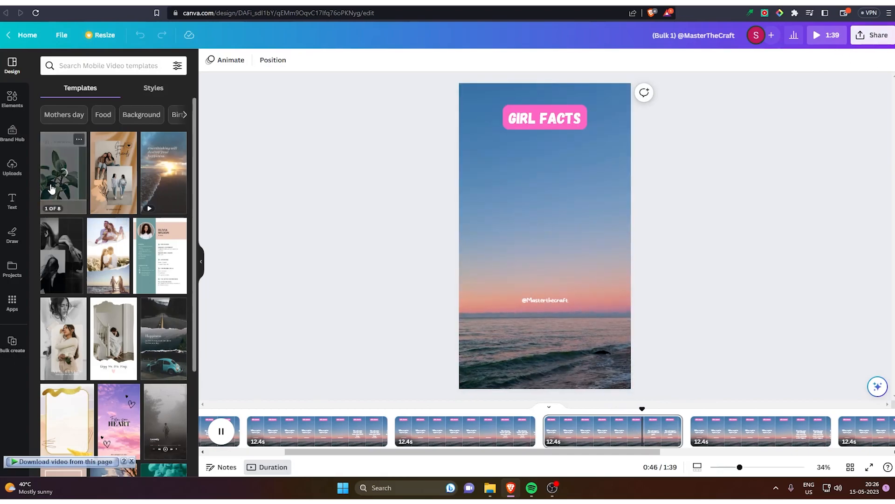
{"action": "left_click", "coordinate": [12, 345]}
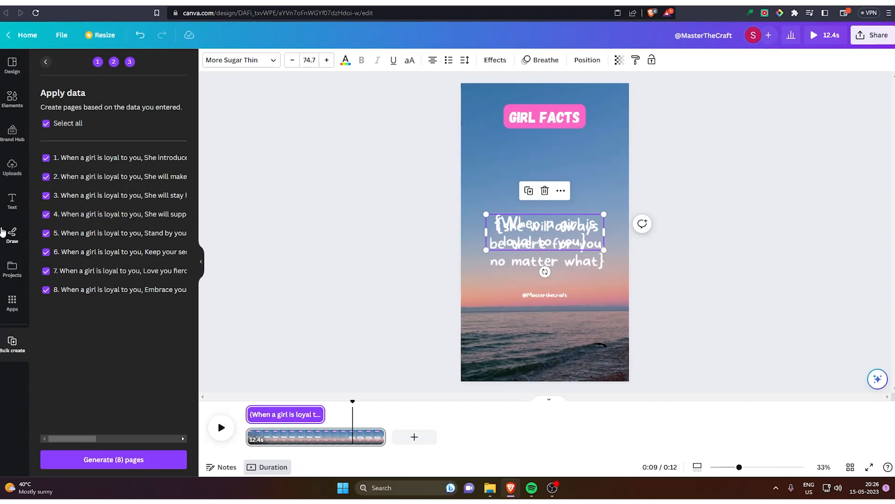
{"action": "mouse_move", "coordinate": [31, 210]}
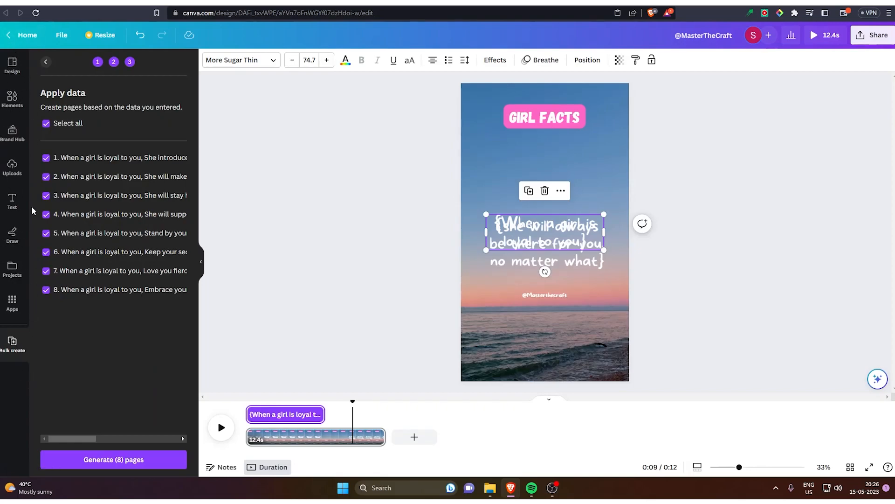
{"action": "mouse_move", "coordinate": [12, 302]}
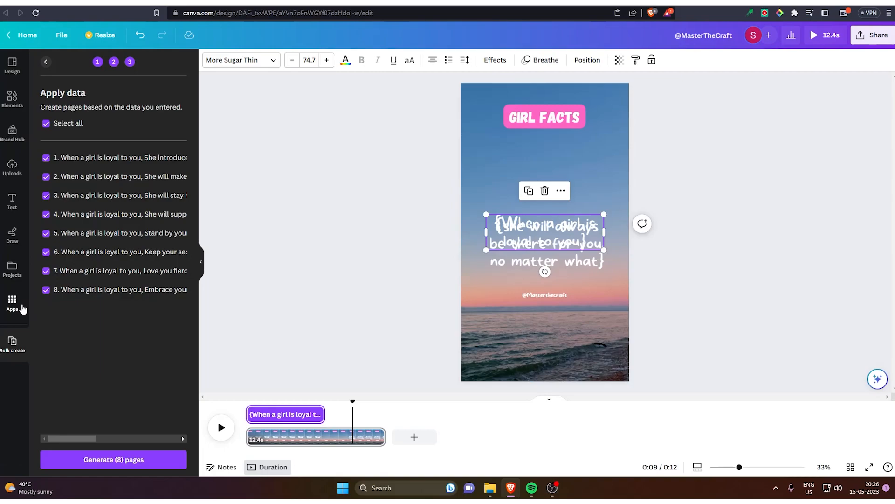
{"action": "left_click", "coordinate": [13, 302]}
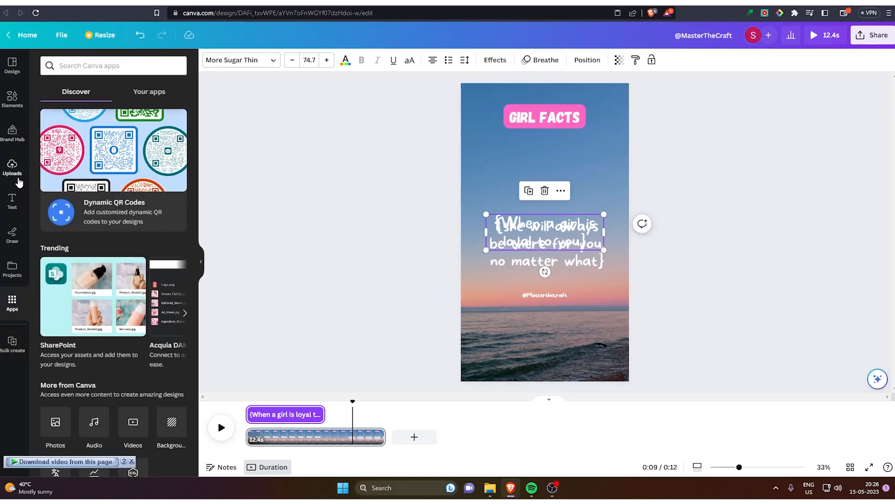
{"action": "mouse_move", "coordinate": [12, 98]}
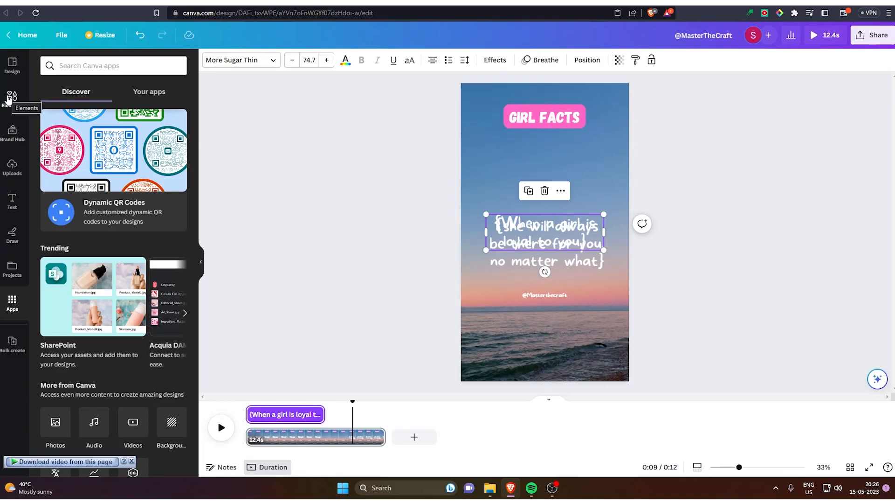